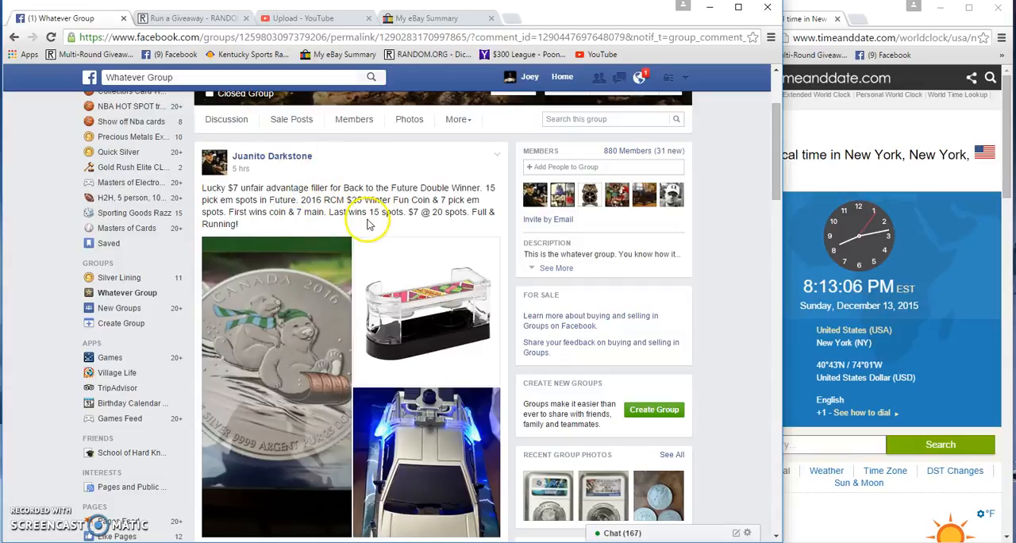
{"action": "mouse_move", "coordinate": [479, 223]}
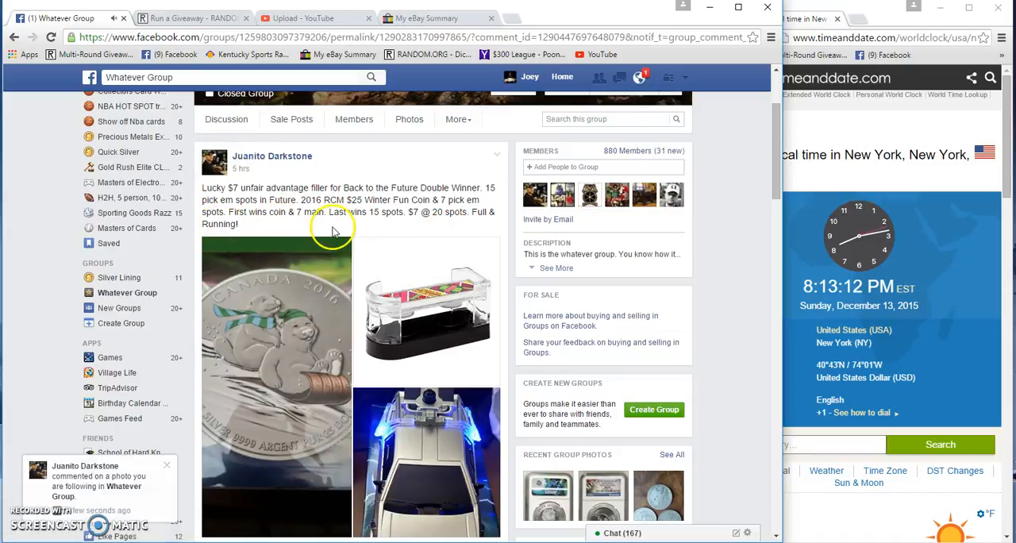
{"action": "mouse_move", "coordinate": [428, 230]}
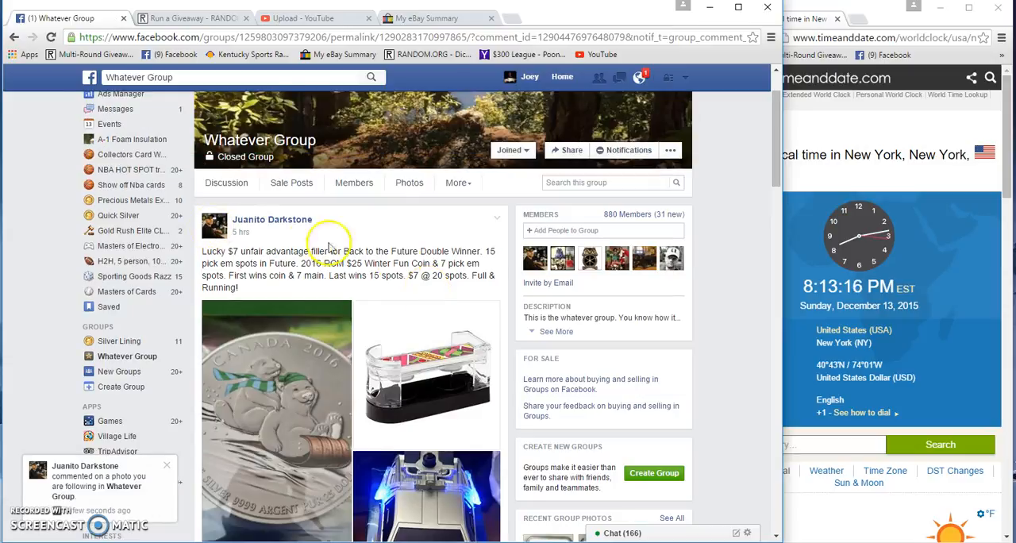
- Scroll the Facebook post down to the numbered list of 20 entrants and latest comments
{"action": "scroll", "scroll_direction": "down", "scroll_amount": 3}
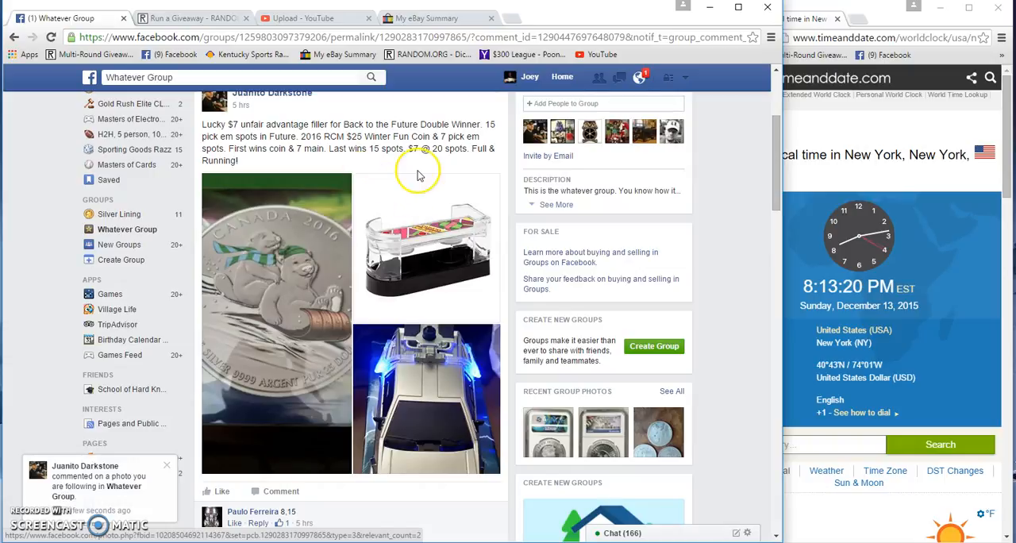
{"action": "scroll", "scroll_direction": "down", "scroll_amount": 3}
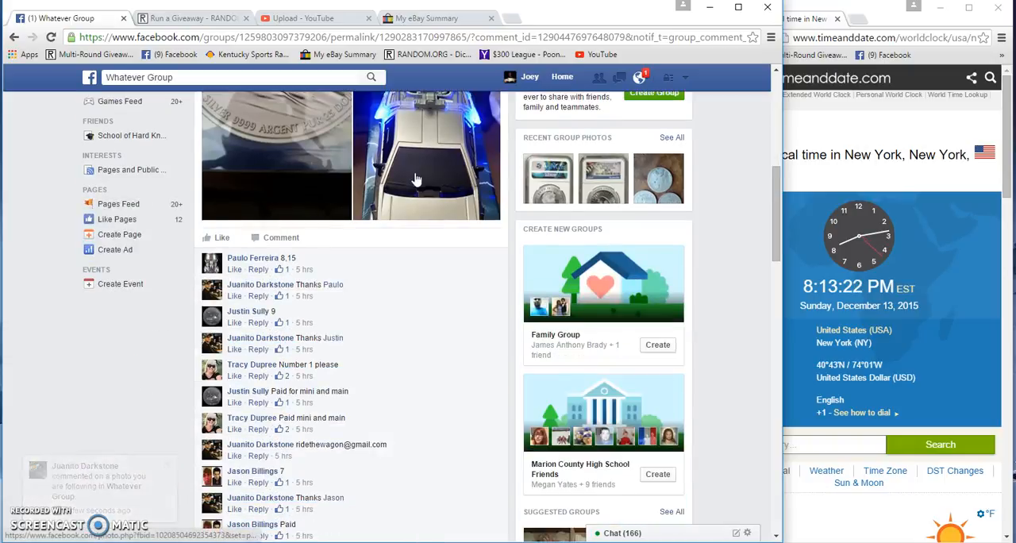
{"action": "scroll", "scroll_direction": "down", "scroll_amount": 3}
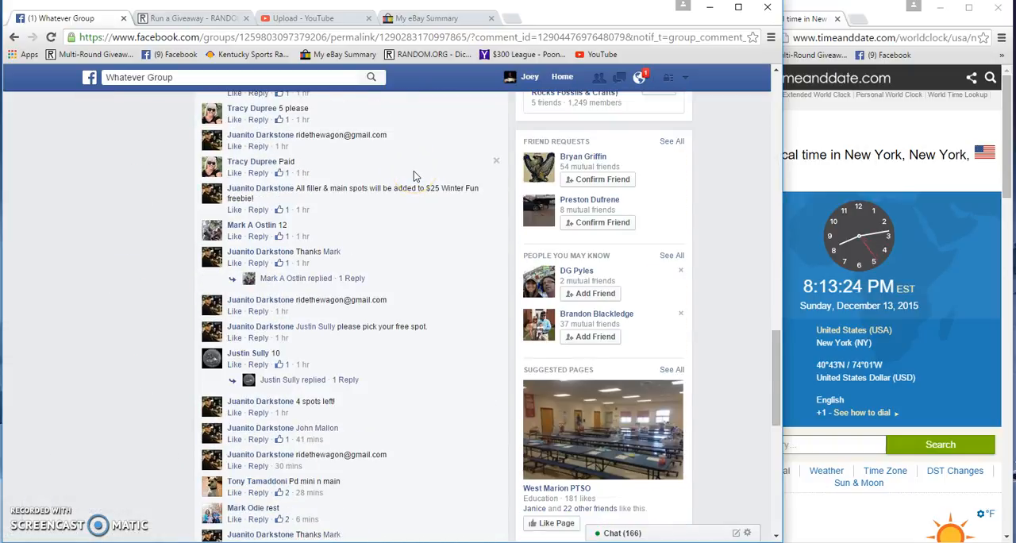
{"action": "scroll", "scroll_direction": "down", "scroll_amount": 3}
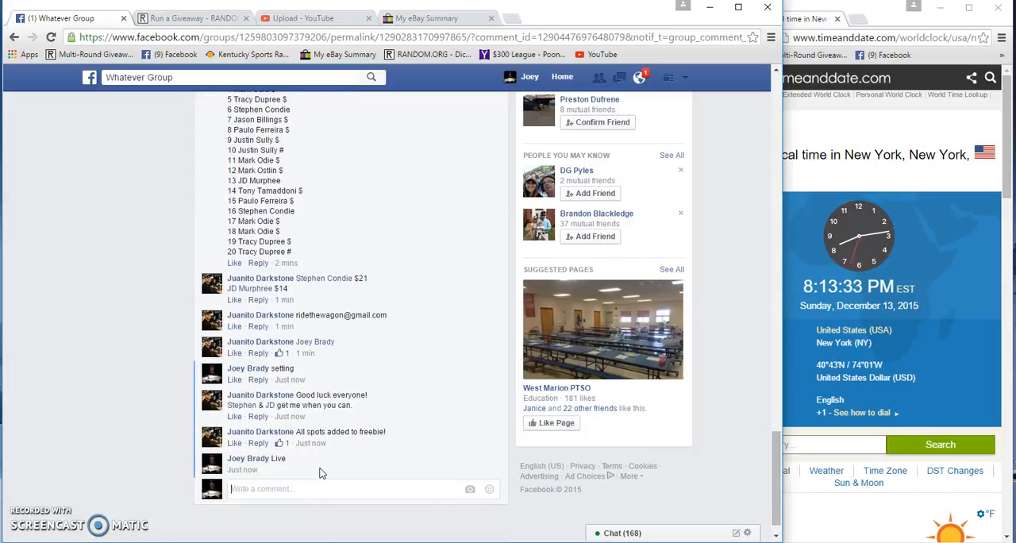
{"action": "mouse_move", "coordinate": [289, 470]}
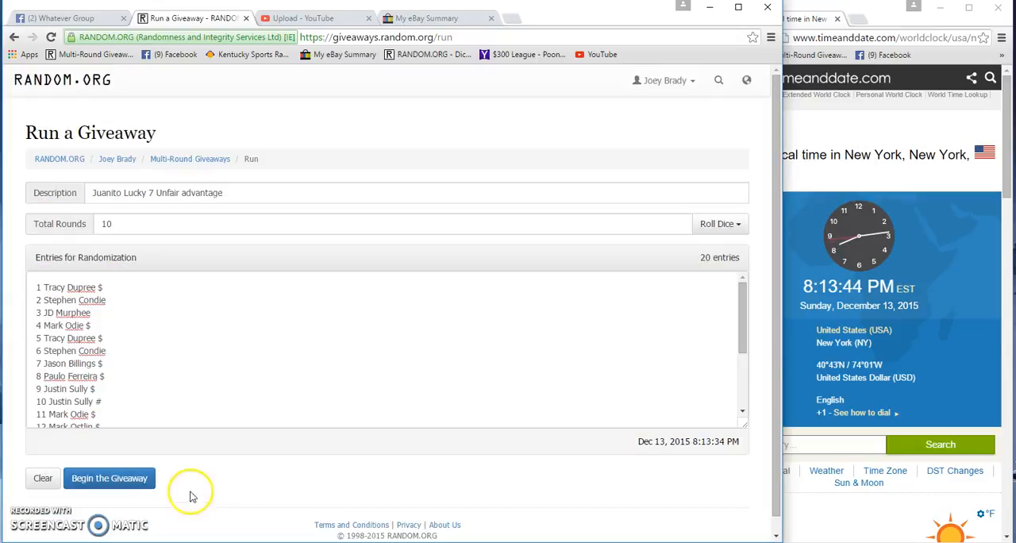
- Begin the giveaway and run successive rounds until Round #9 of 10 results show
{"action": "left_click", "coordinate": [108, 477]}
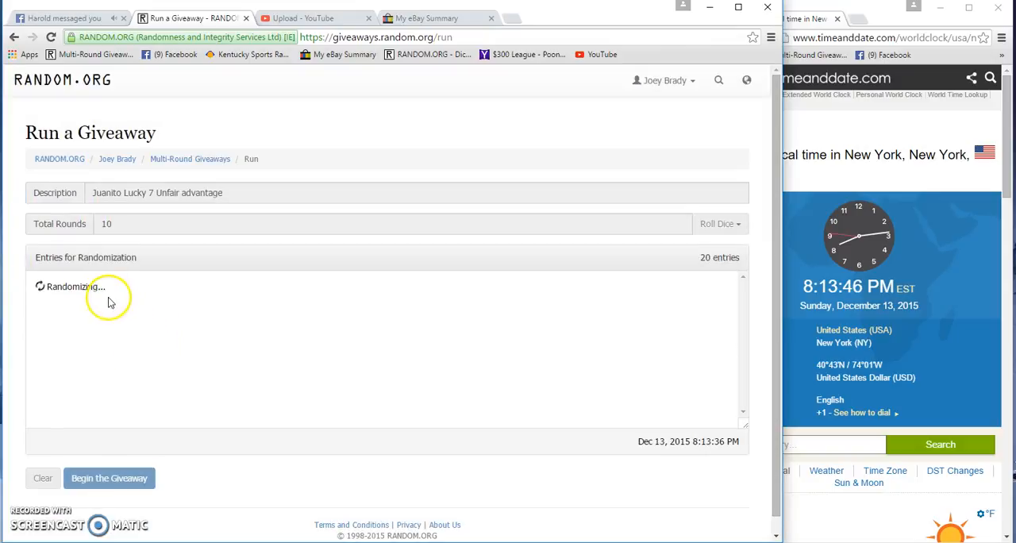
{"action": "left_click", "coordinate": [108, 477]}
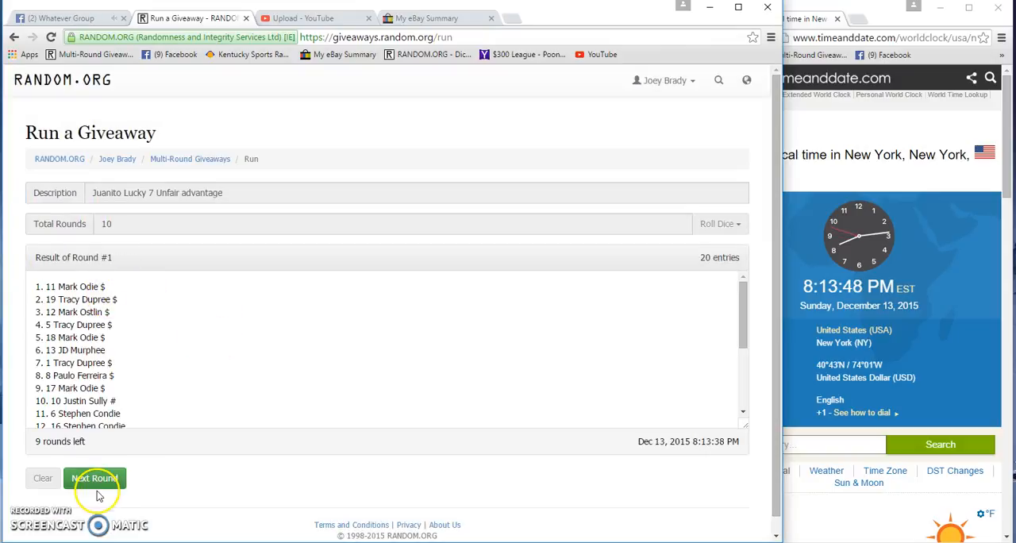
{"action": "left_click", "coordinate": [95, 478]}
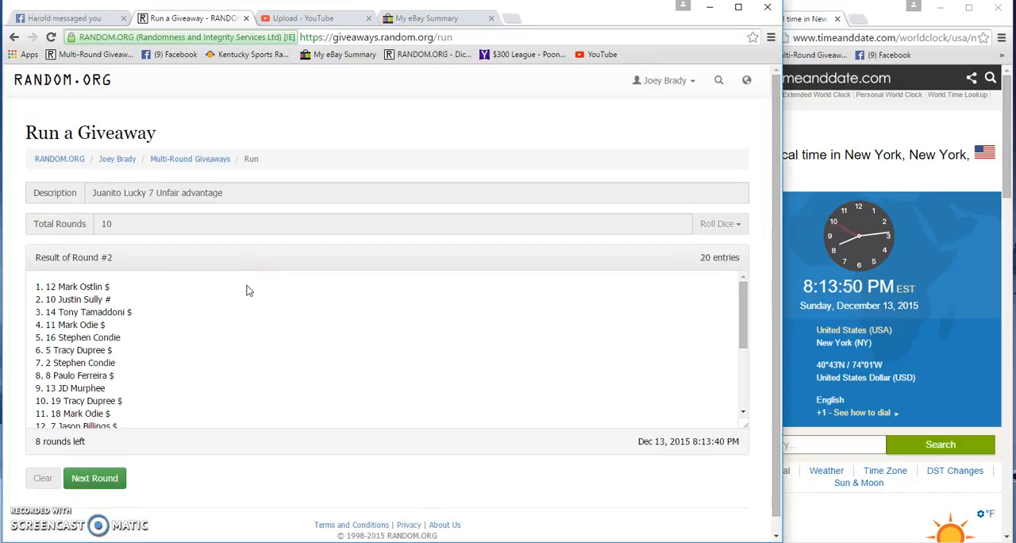
{"action": "left_click", "coordinate": [95, 478]}
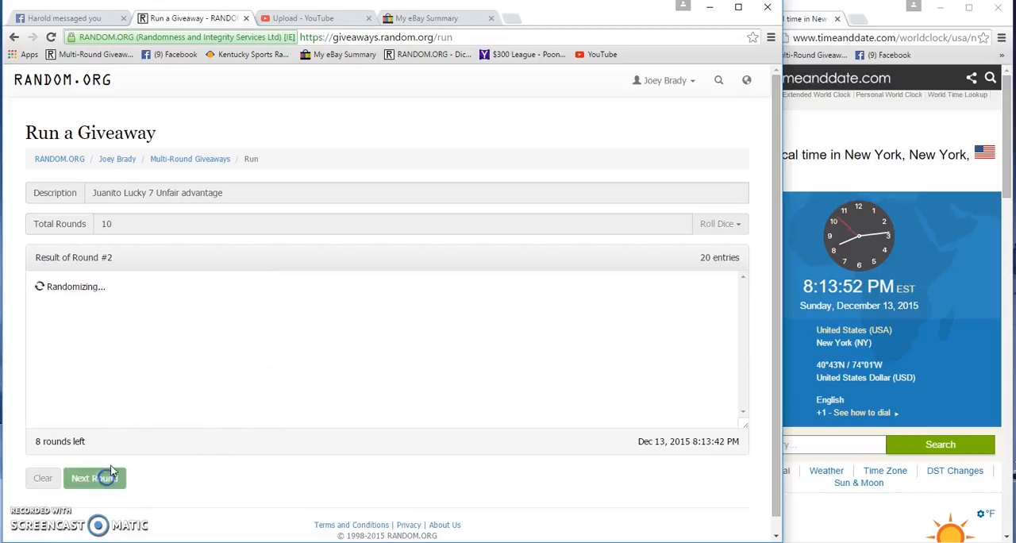
{"action": "left_click", "coordinate": [95, 477]}
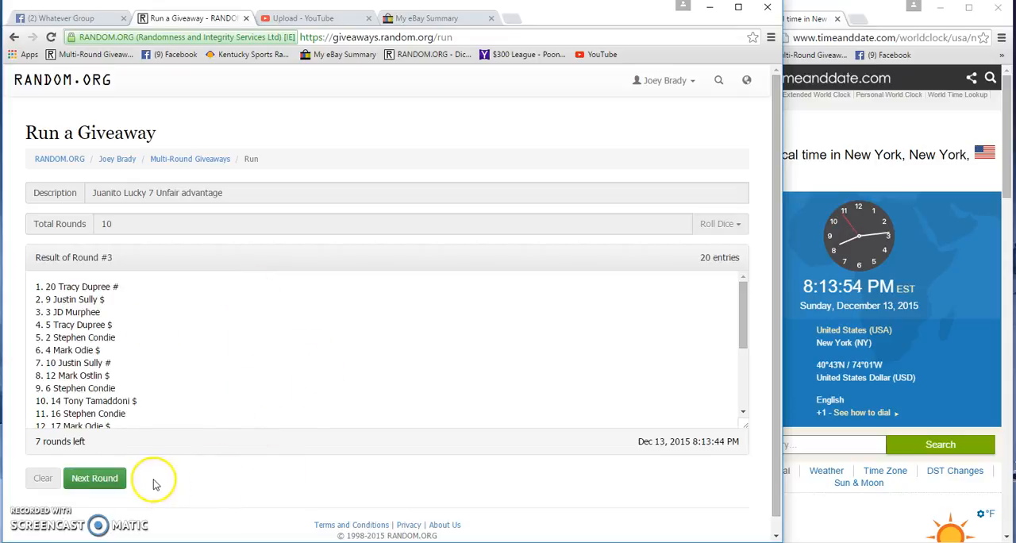
{"action": "left_click", "coordinate": [94, 478]}
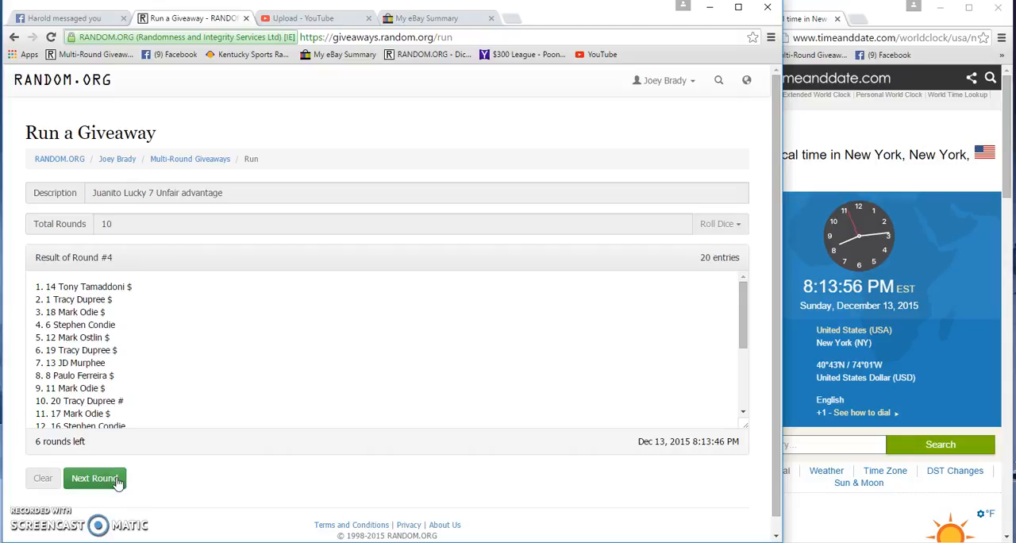
{"action": "left_click", "coordinate": [95, 478]}
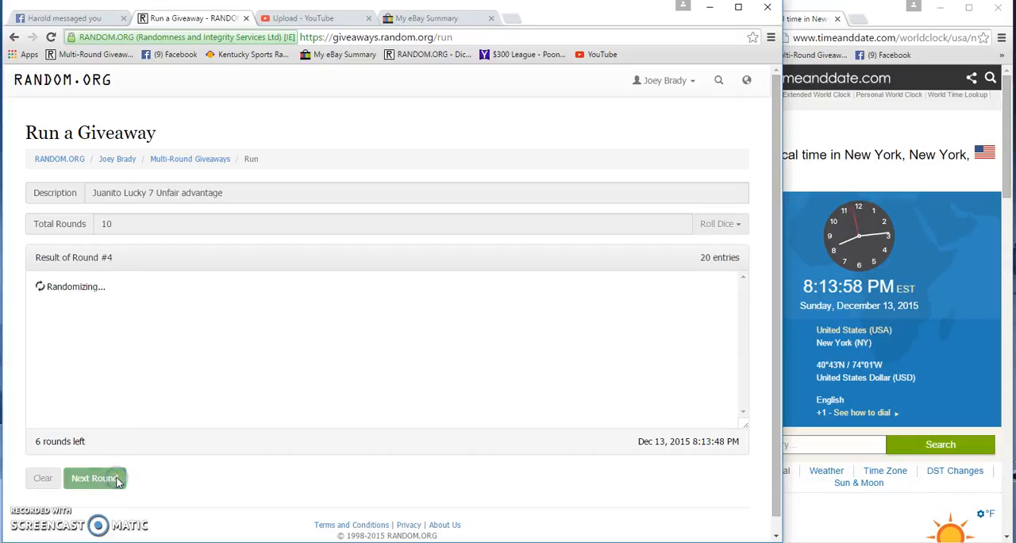
{"action": "left_click", "coordinate": [96, 478]}
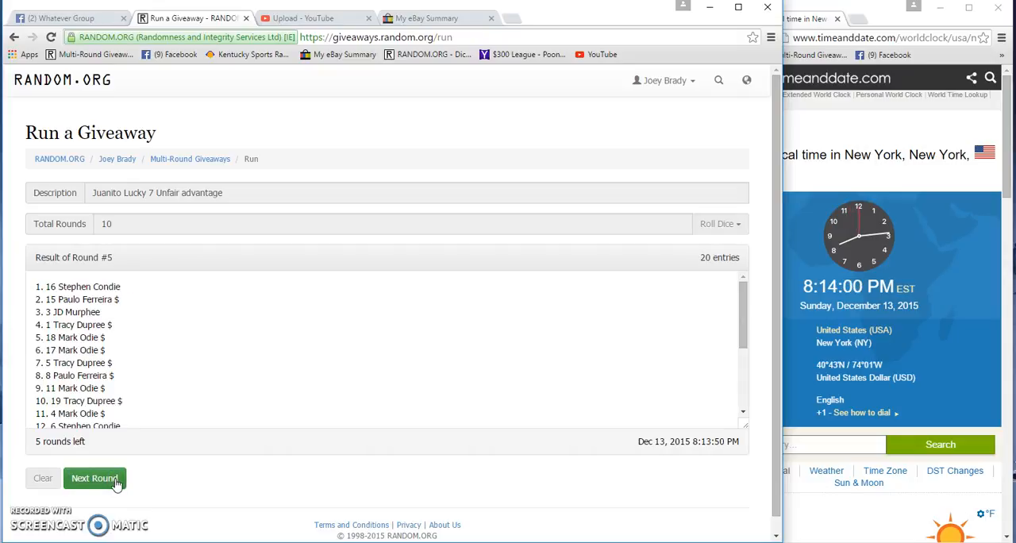
{"action": "left_click", "coordinate": [95, 478]}
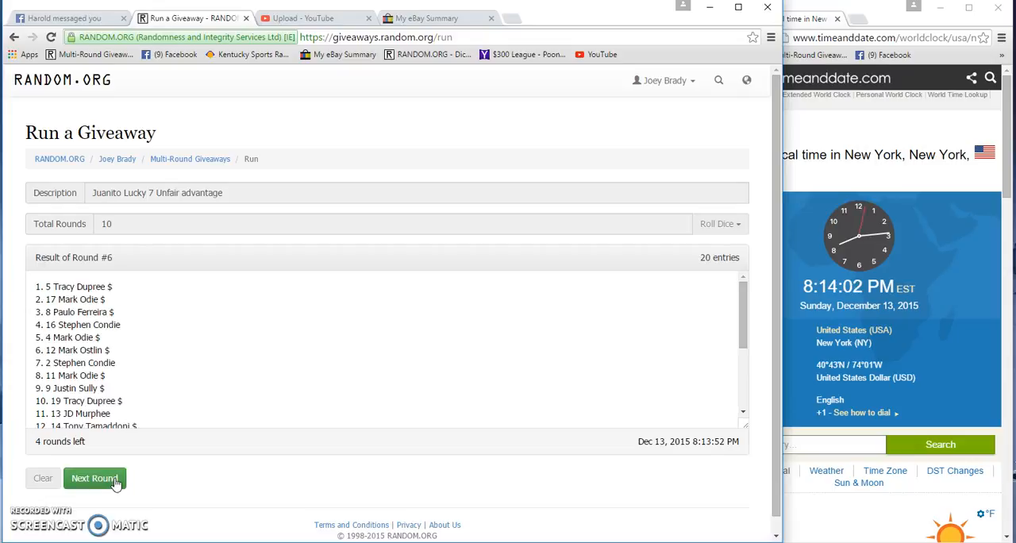
{"action": "left_click", "coordinate": [95, 478]}
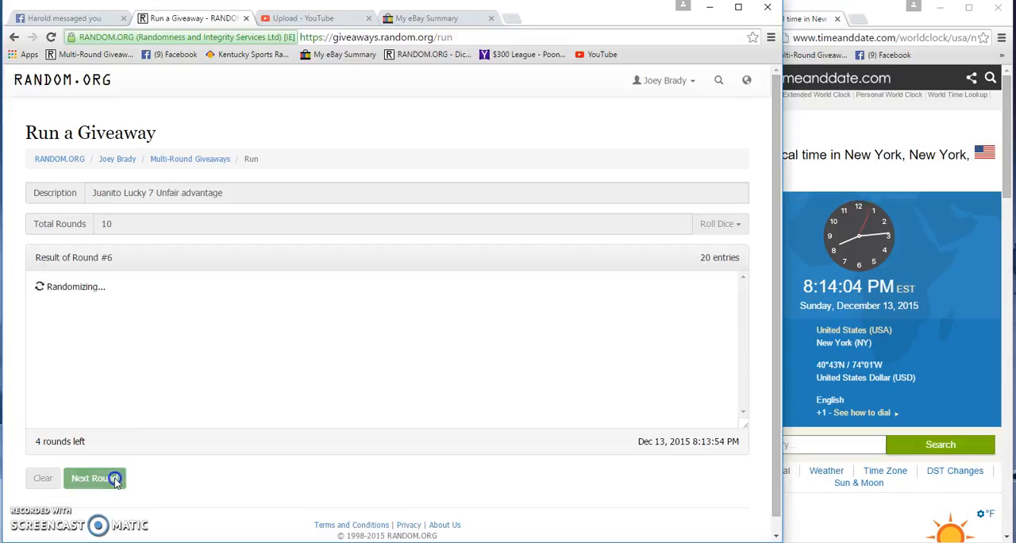
{"action": "left_click", "coordinate": [95, 478]}
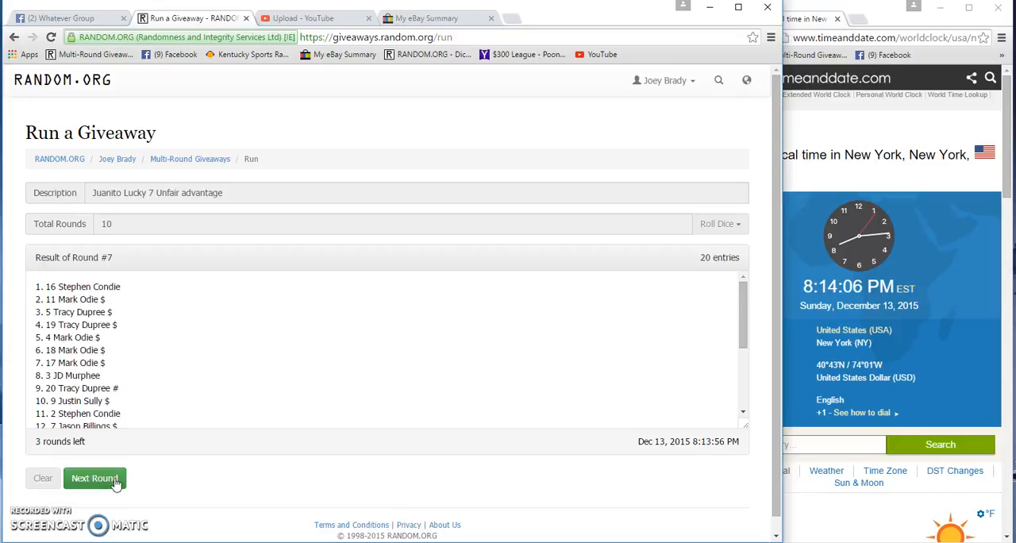
{"action": "left_click", "coordinate": [95, 478]}
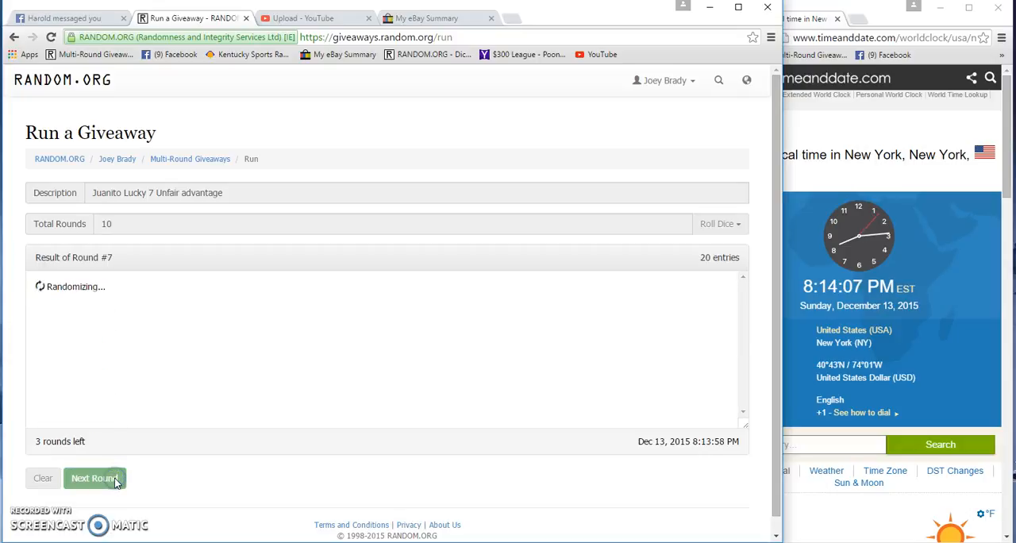
{"action": "left_click", "coordinate": [95, 478]}
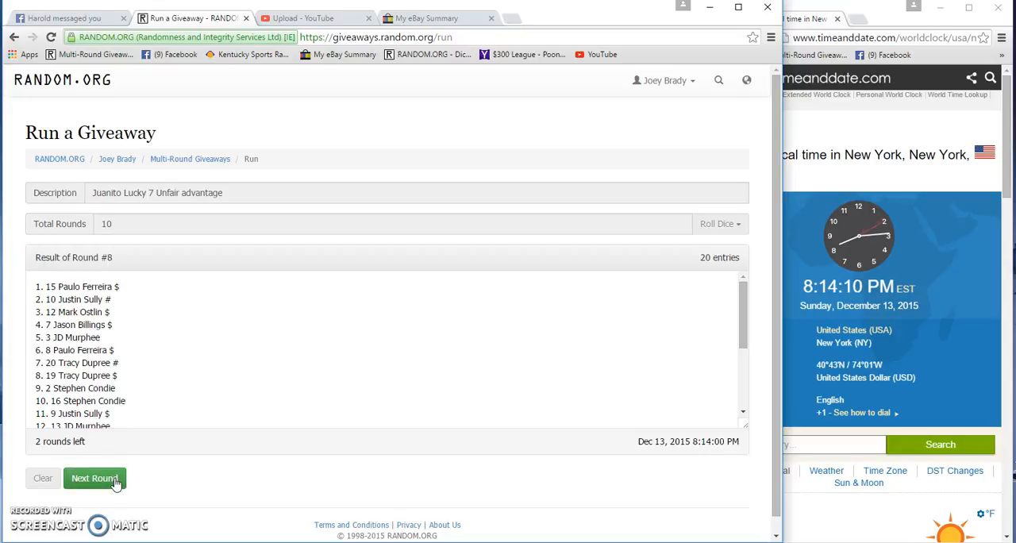
{"action": "left_click", "coordinate": [95, 478]}
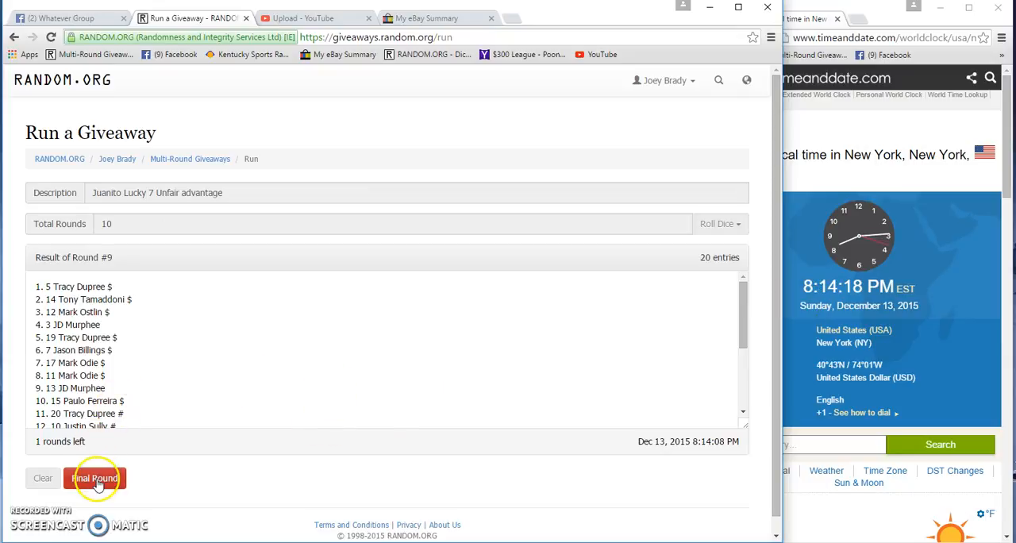
- Run the final Round #10 and scroll through the finished 20-entry result list
{"action": "left_click", "coordinate": [95, 476]}
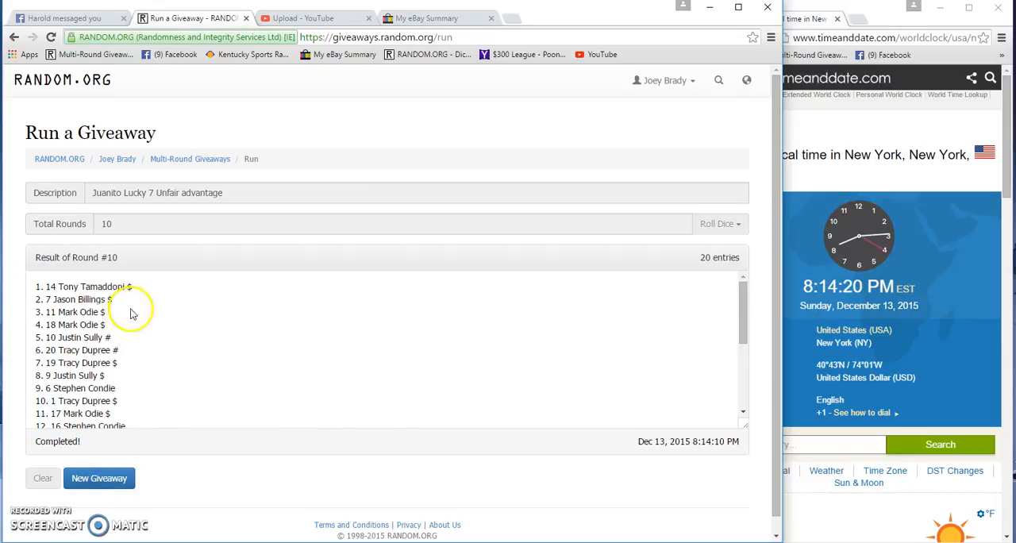
{"action": "scroll", "scroll_direction": "down", "scroll_amount": 3}
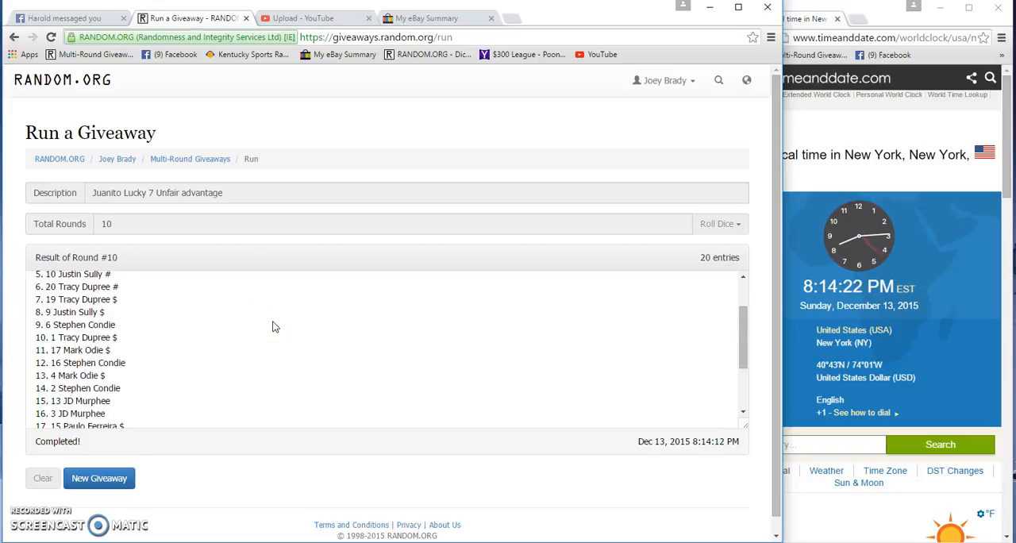
{"action": "scroll", "scroll_direction": "down", "scroll_amount": 3}
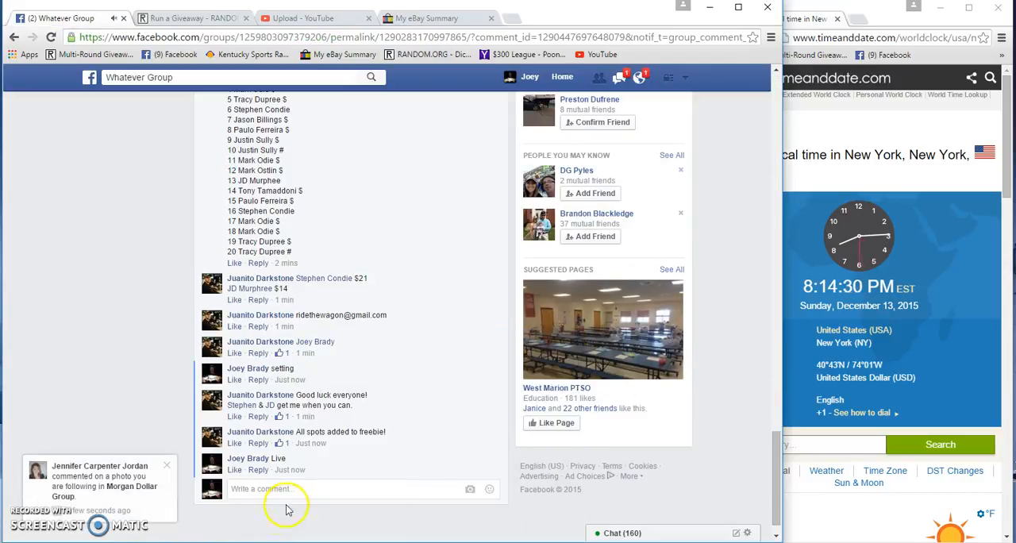
- Draft a reply reading 'done' in the Facebook post's comment box
{"action": "type", "text": "done"}
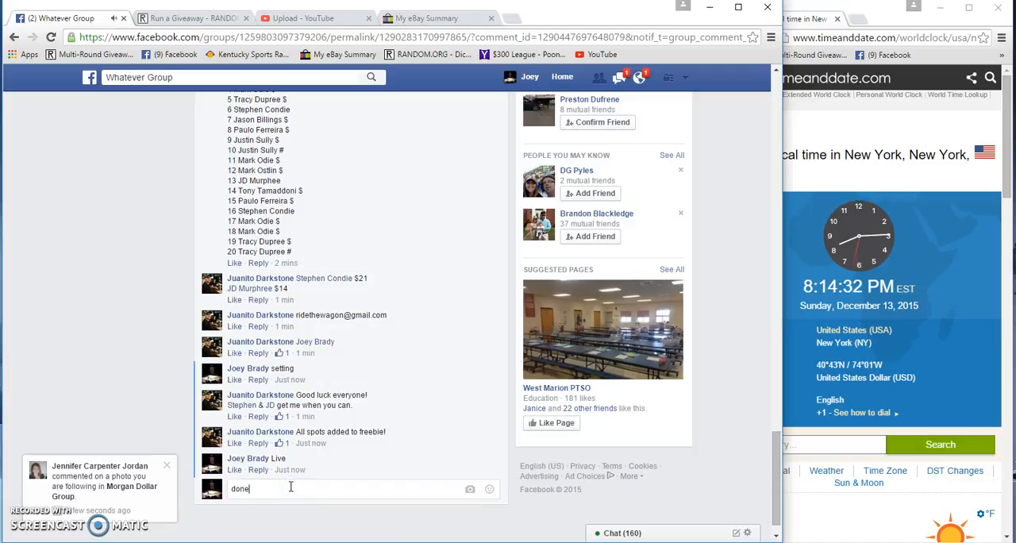